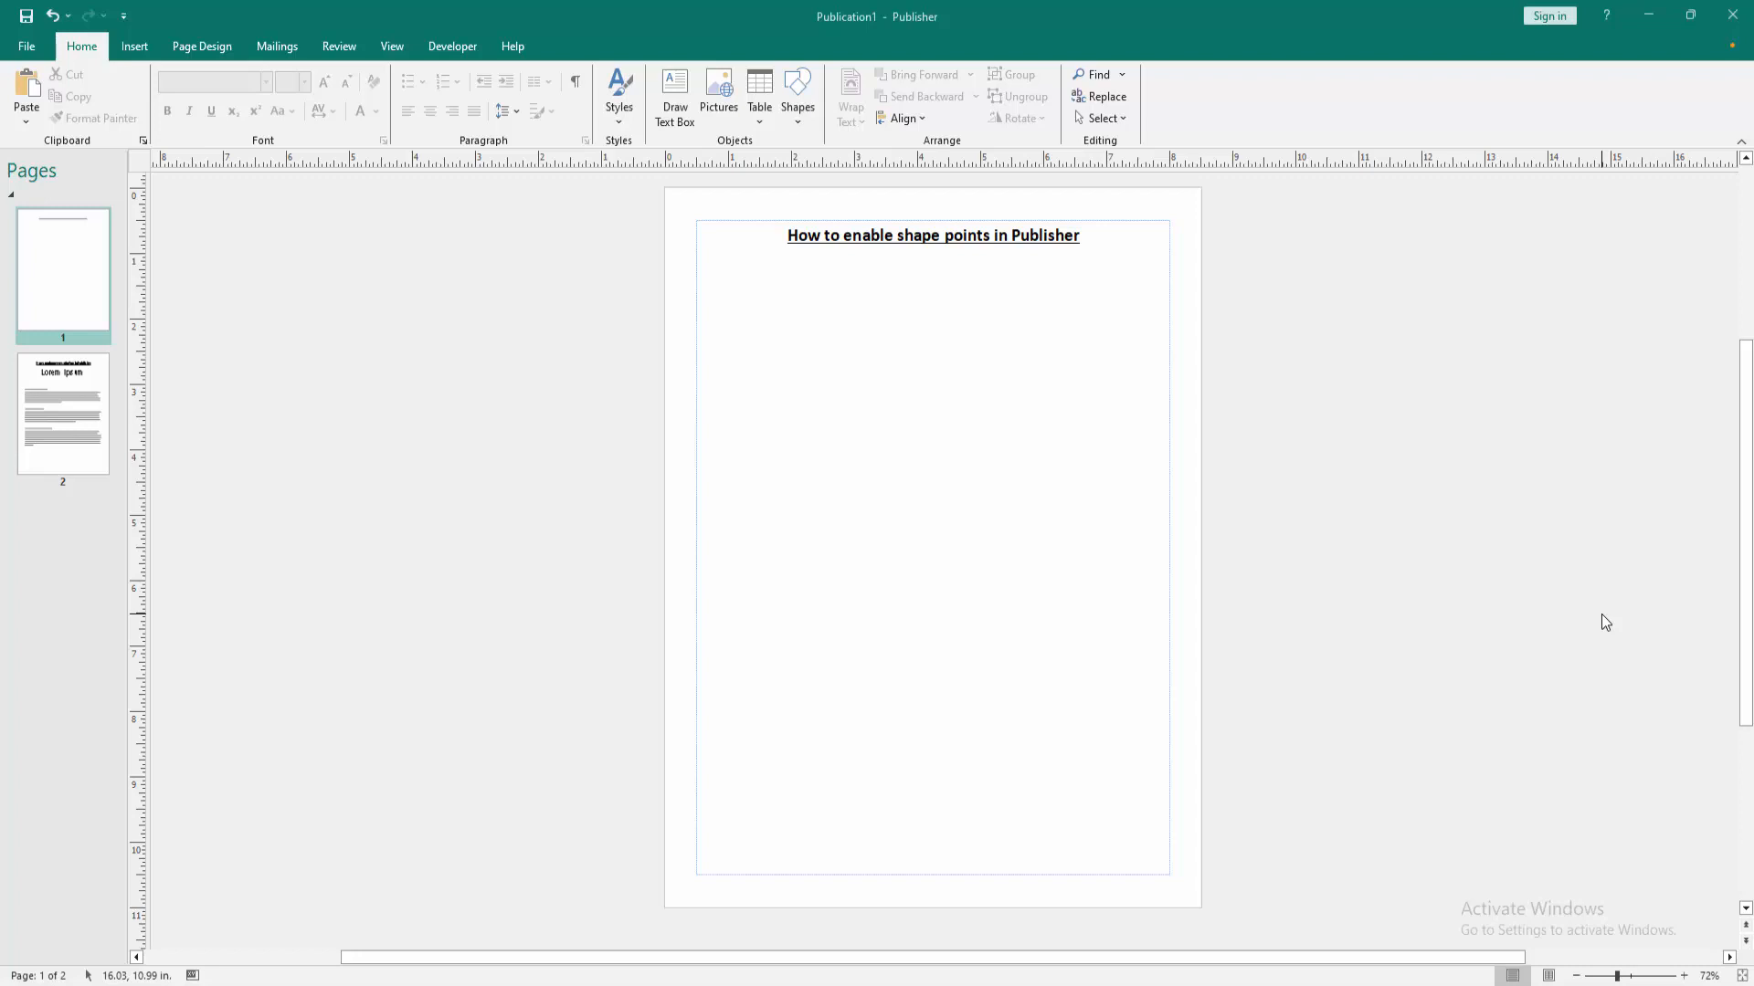
mouse_move(1498, 615)
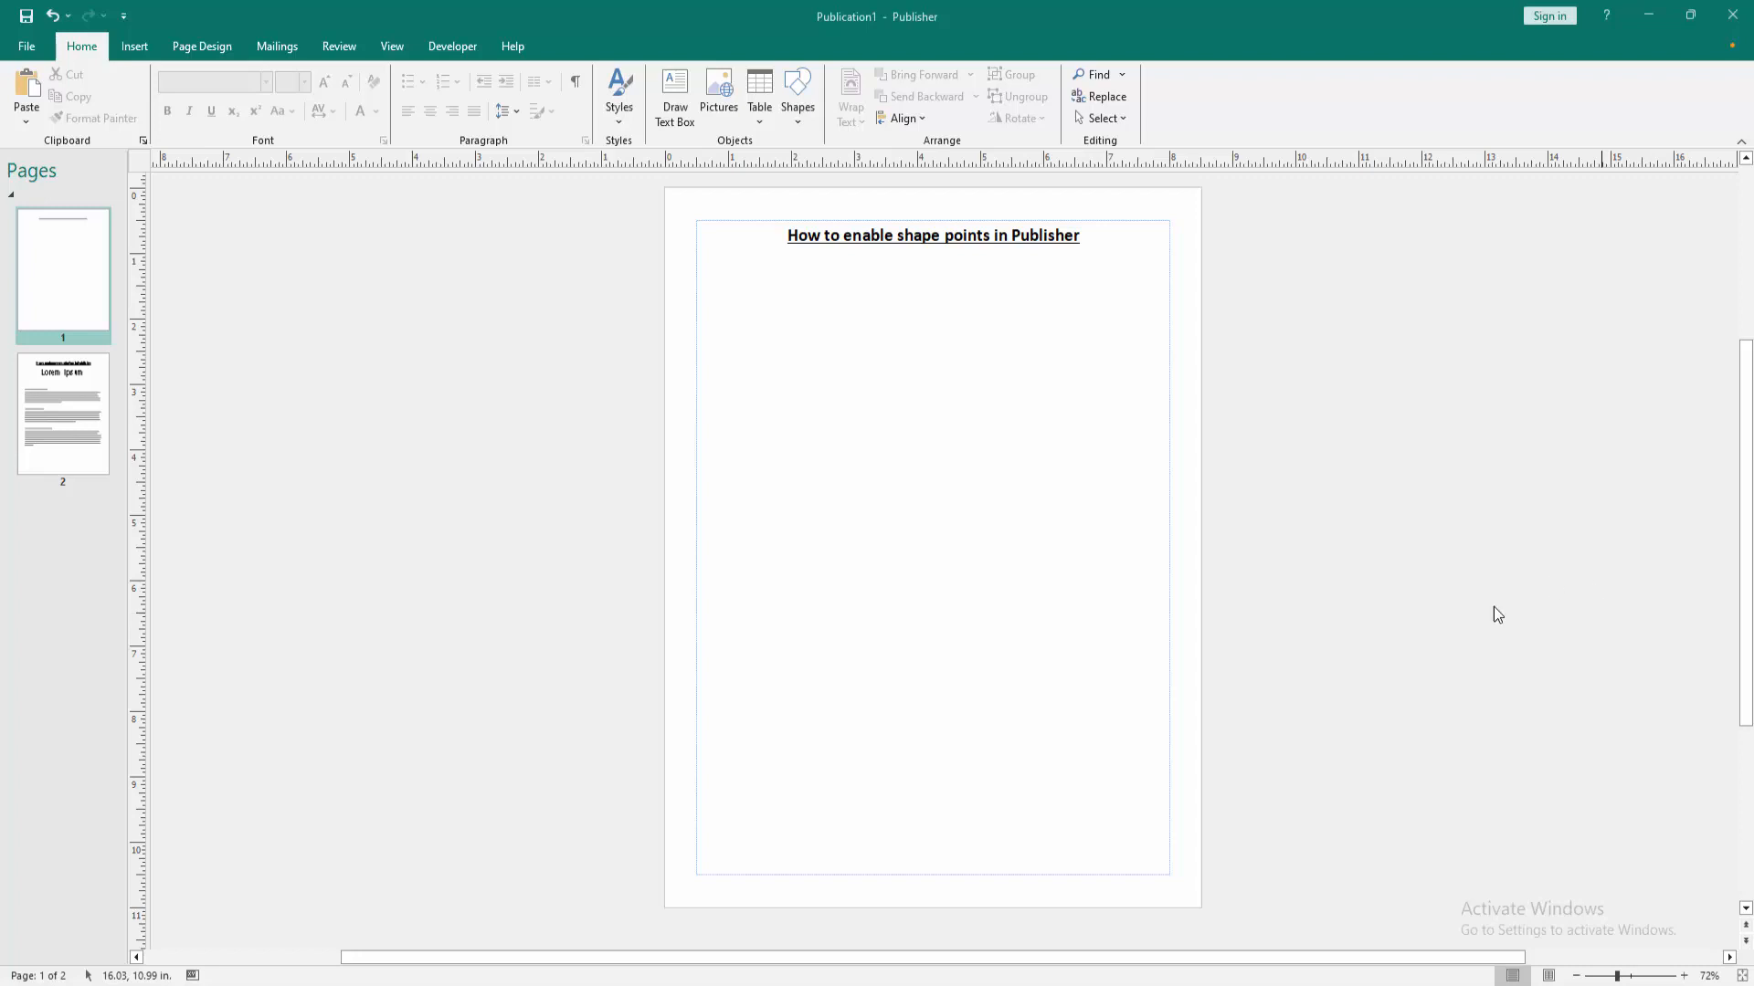
mouse_move(144, 50)
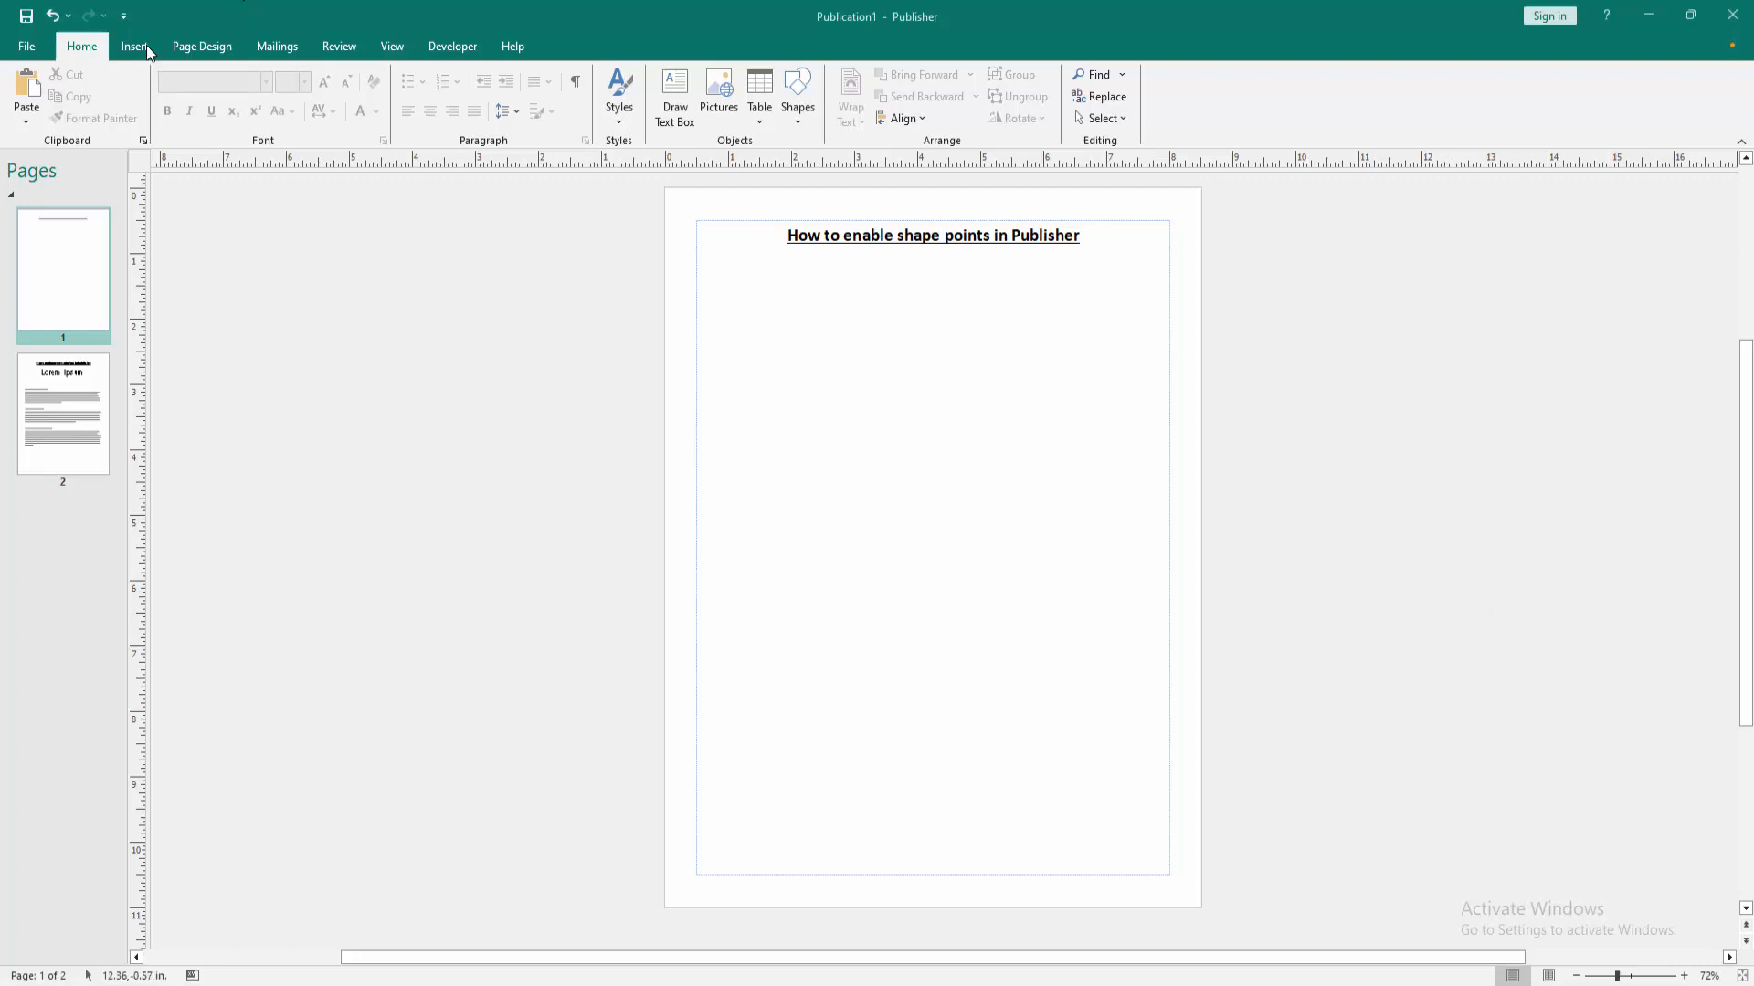
Insert a Block Arc shape from the Basic Shapes gallery onto the page.
left_click(261, 95)
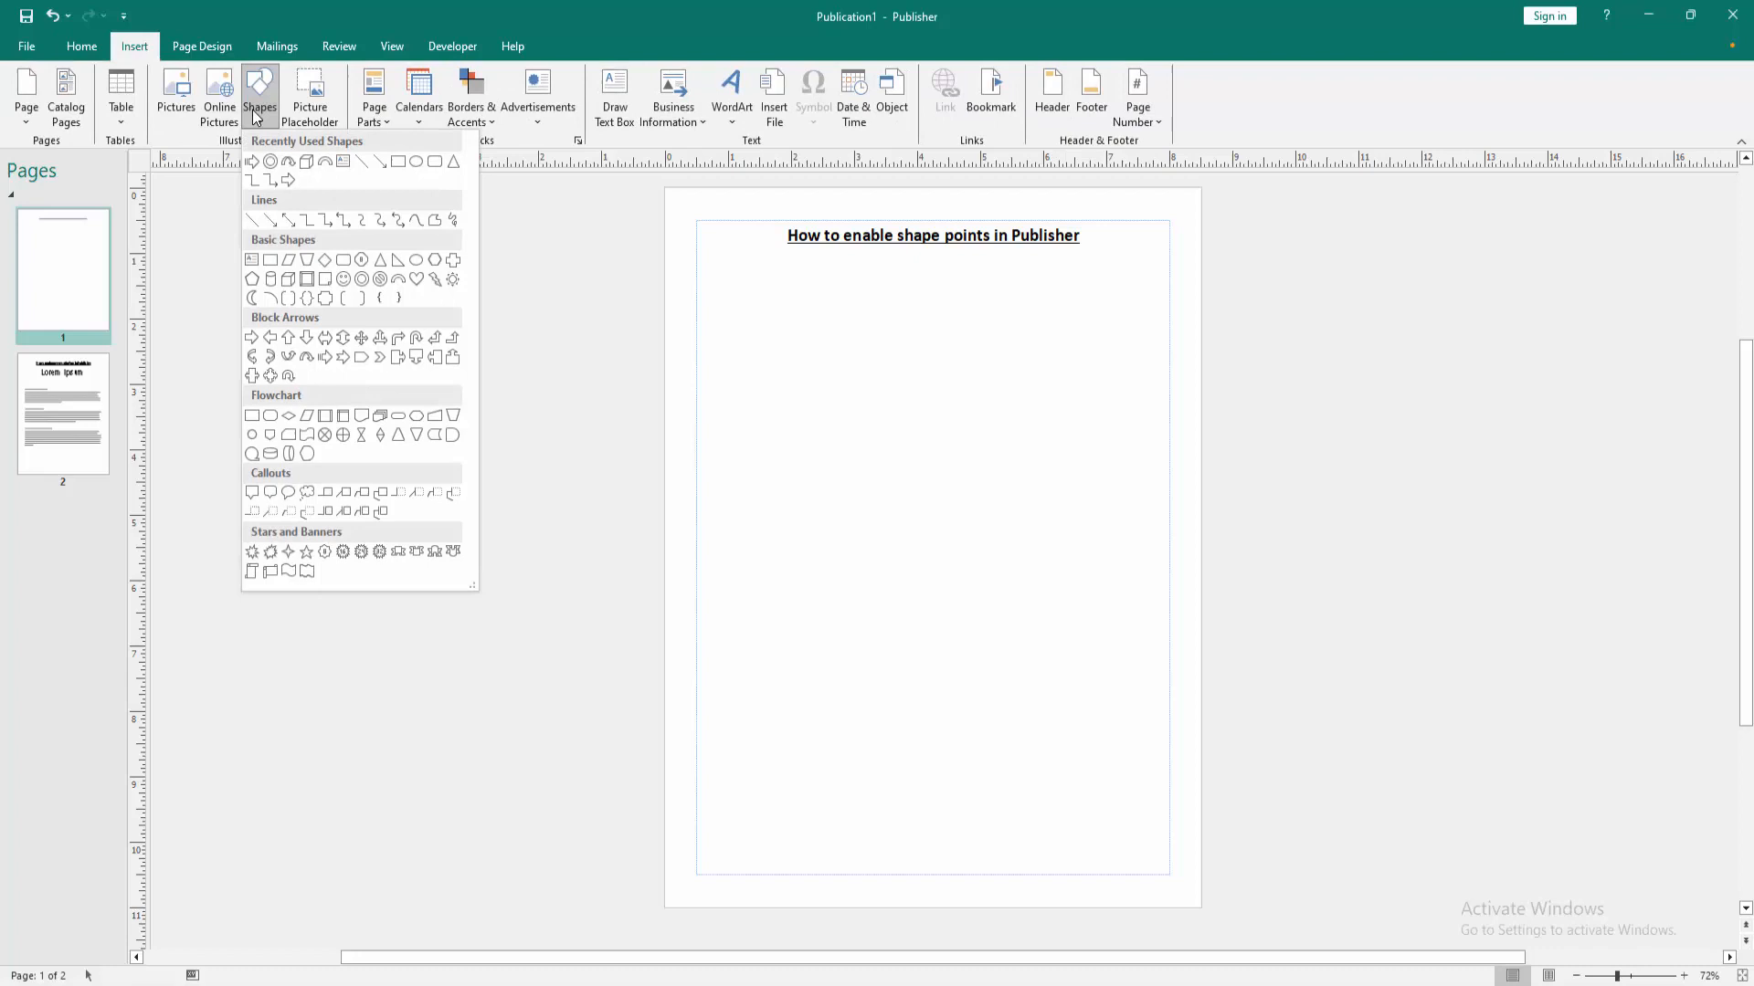
mouse_move(344, 279)
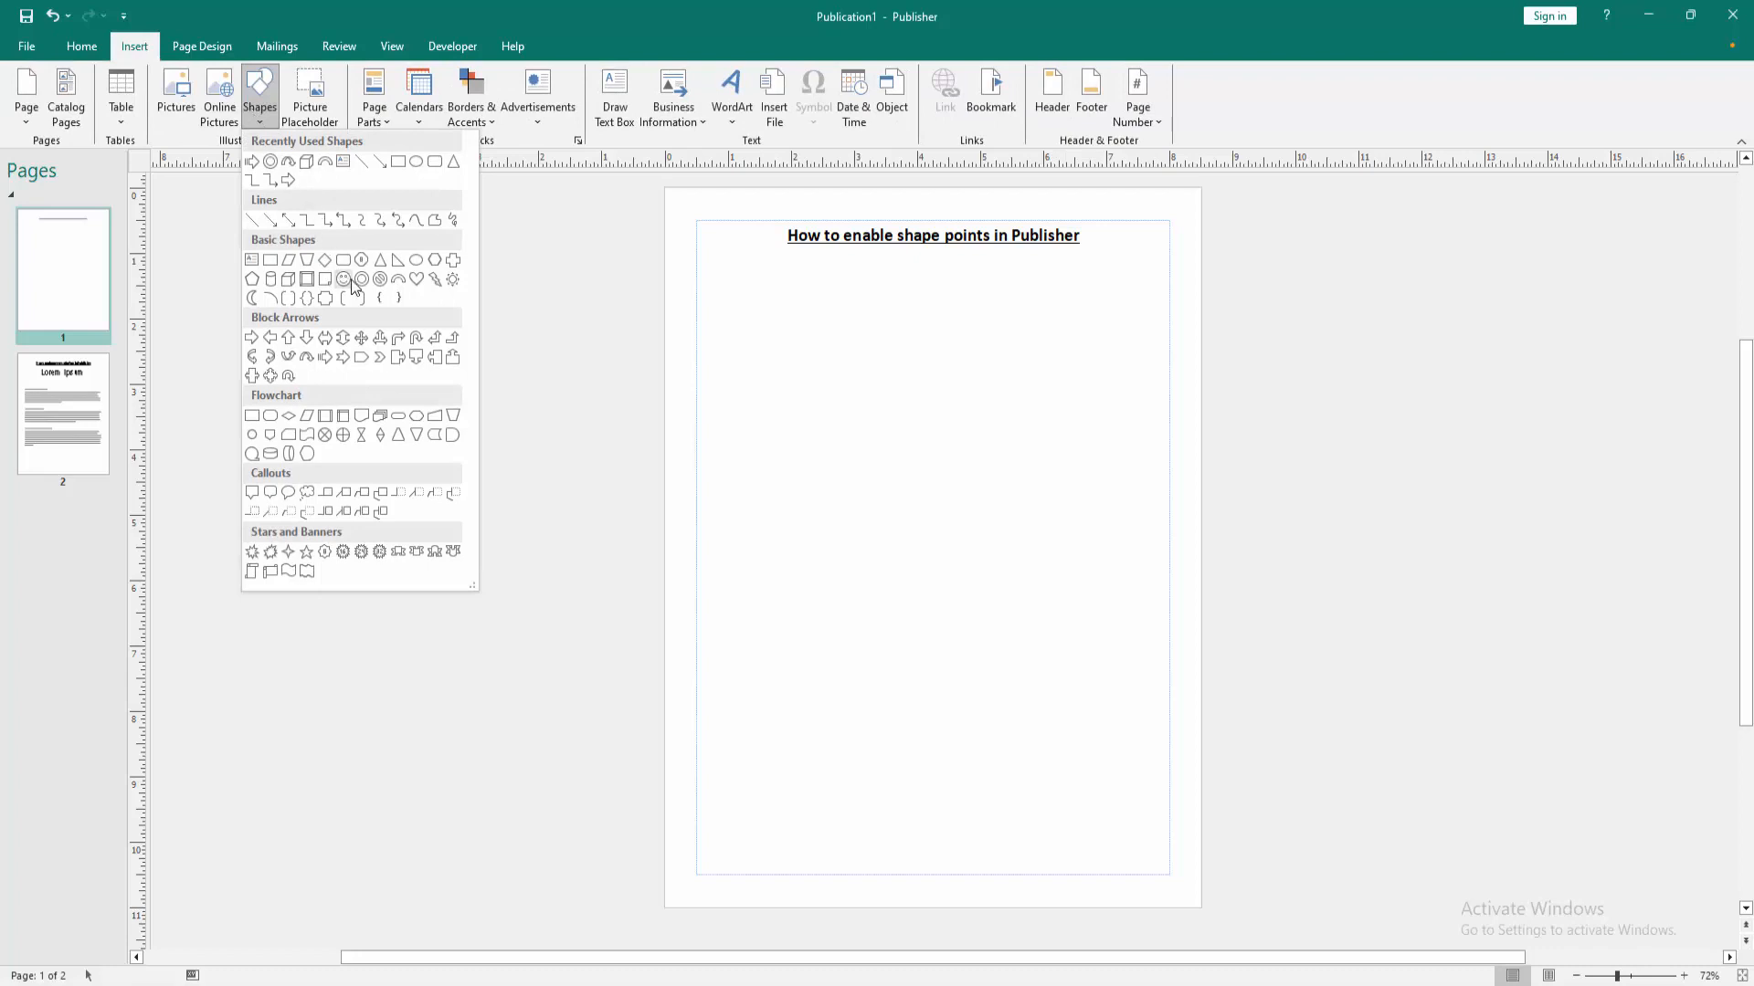
left_click(343, 280)
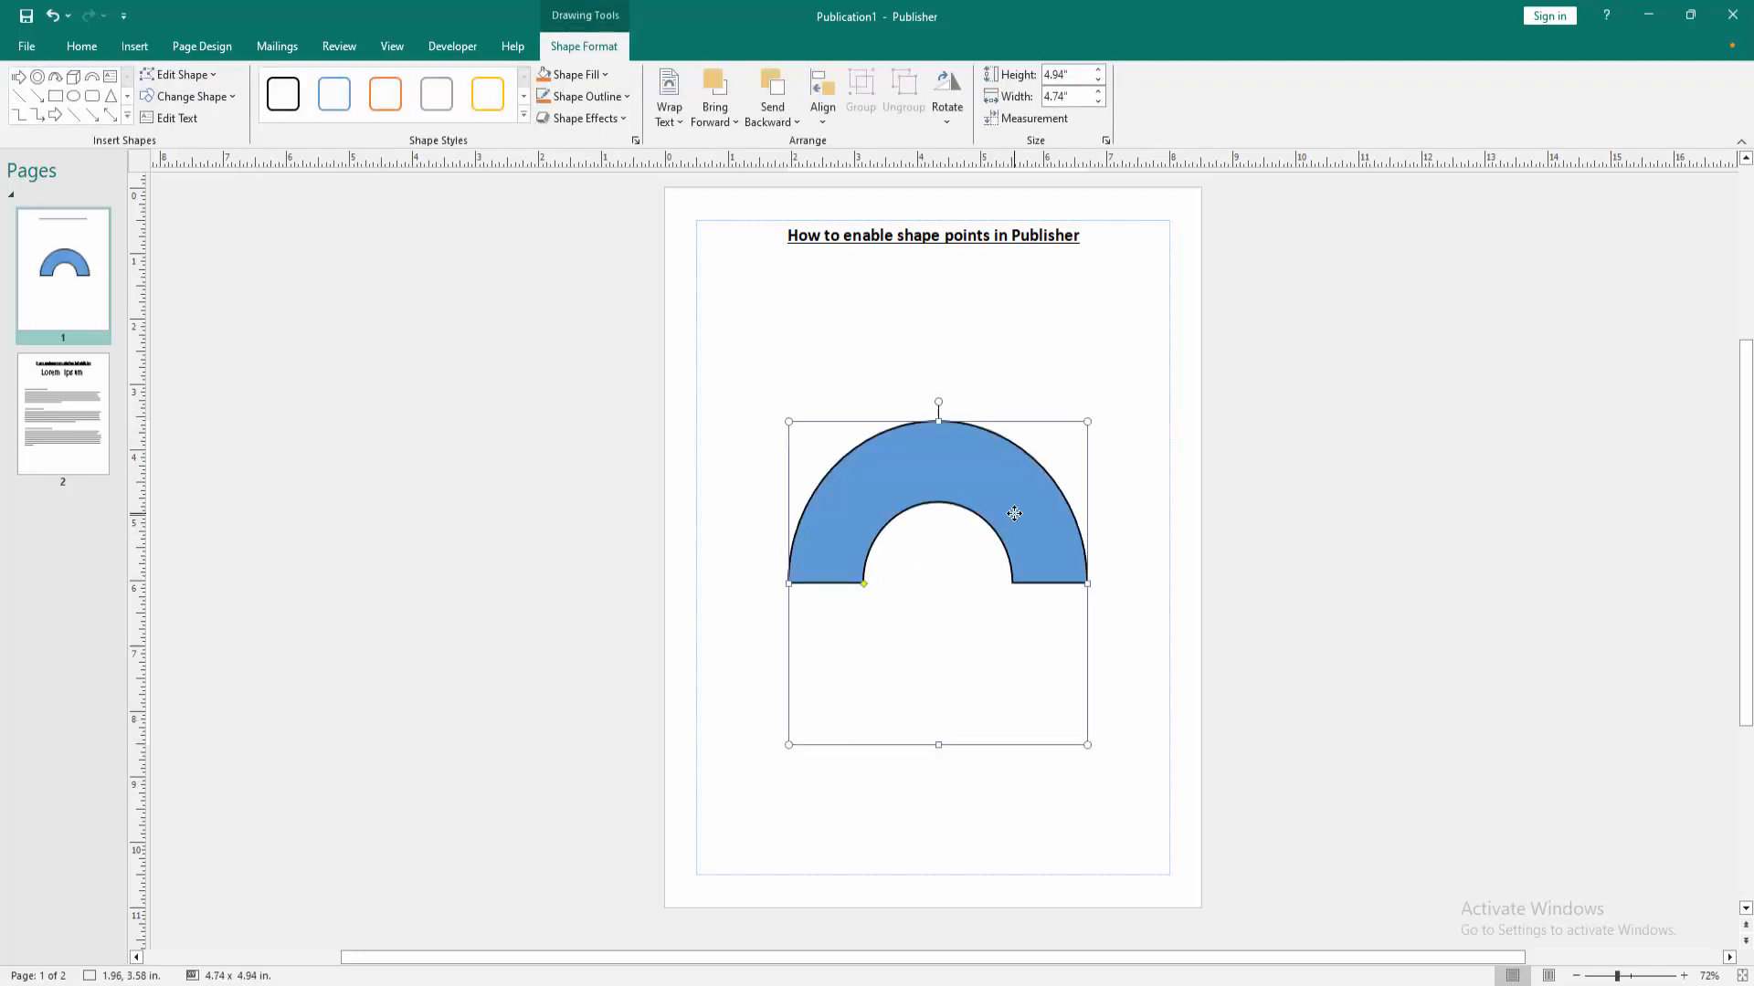
mouse_move(534, 400)
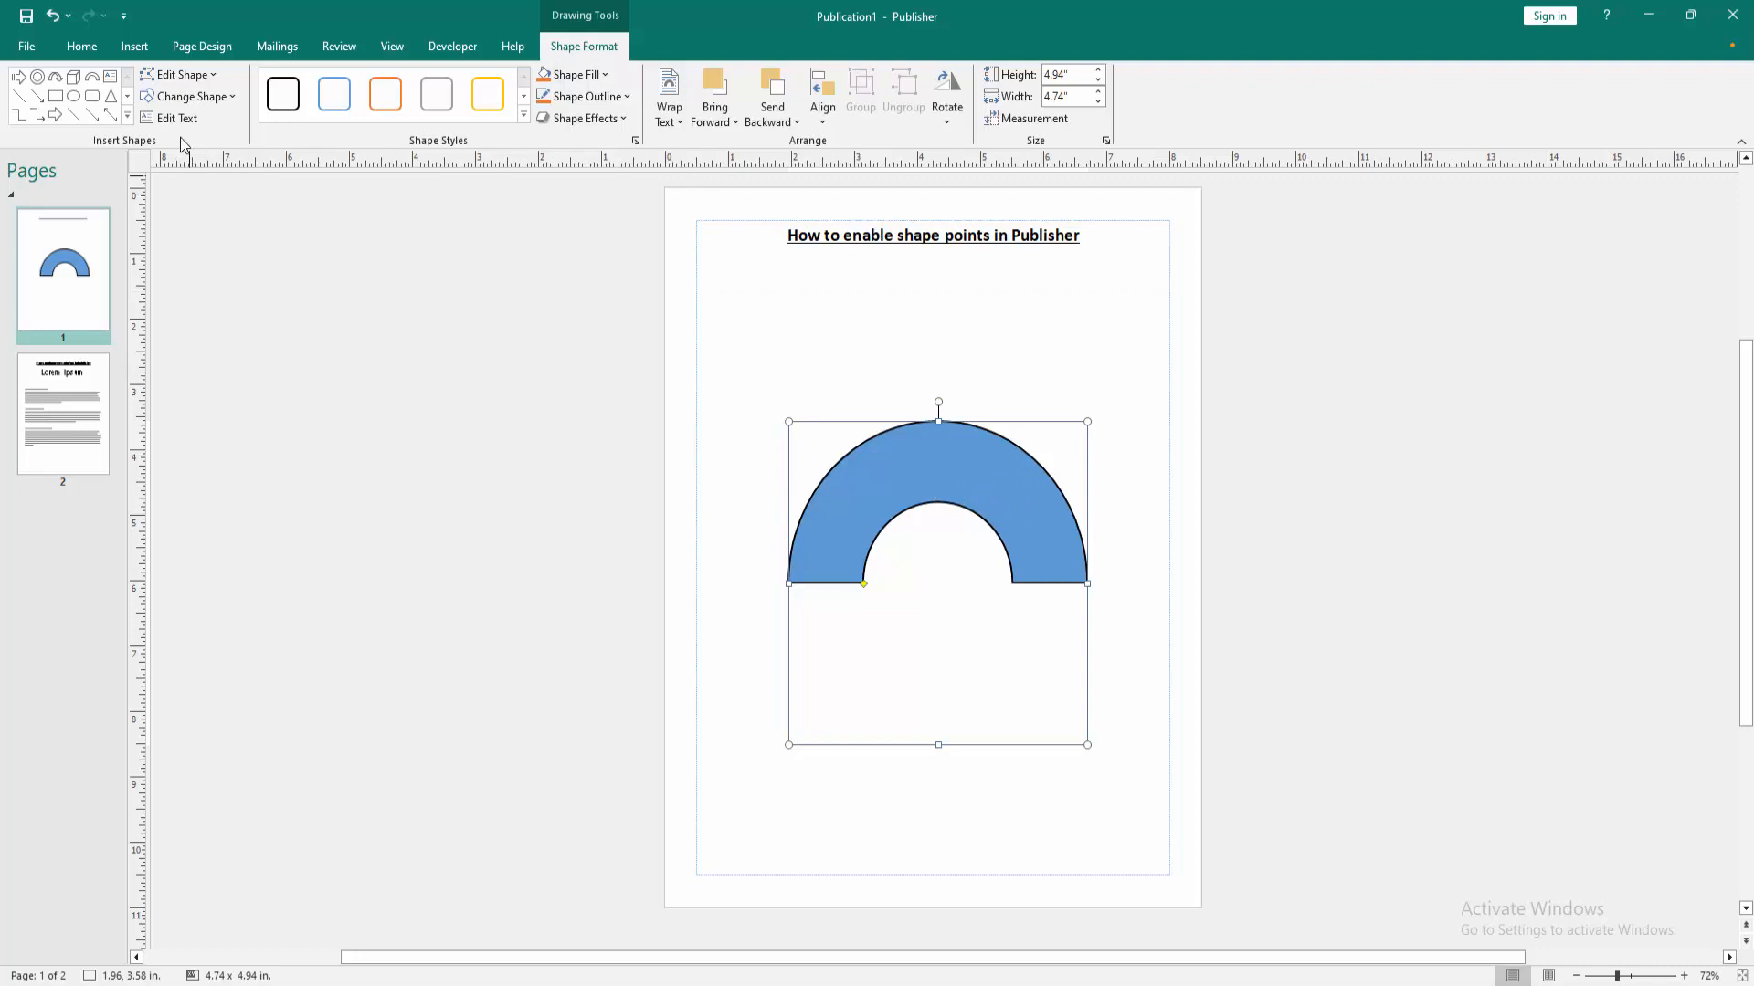
Turn on Edit Wrap Points for the block arc from the Edit Shape menu.
left_click(180, 74)
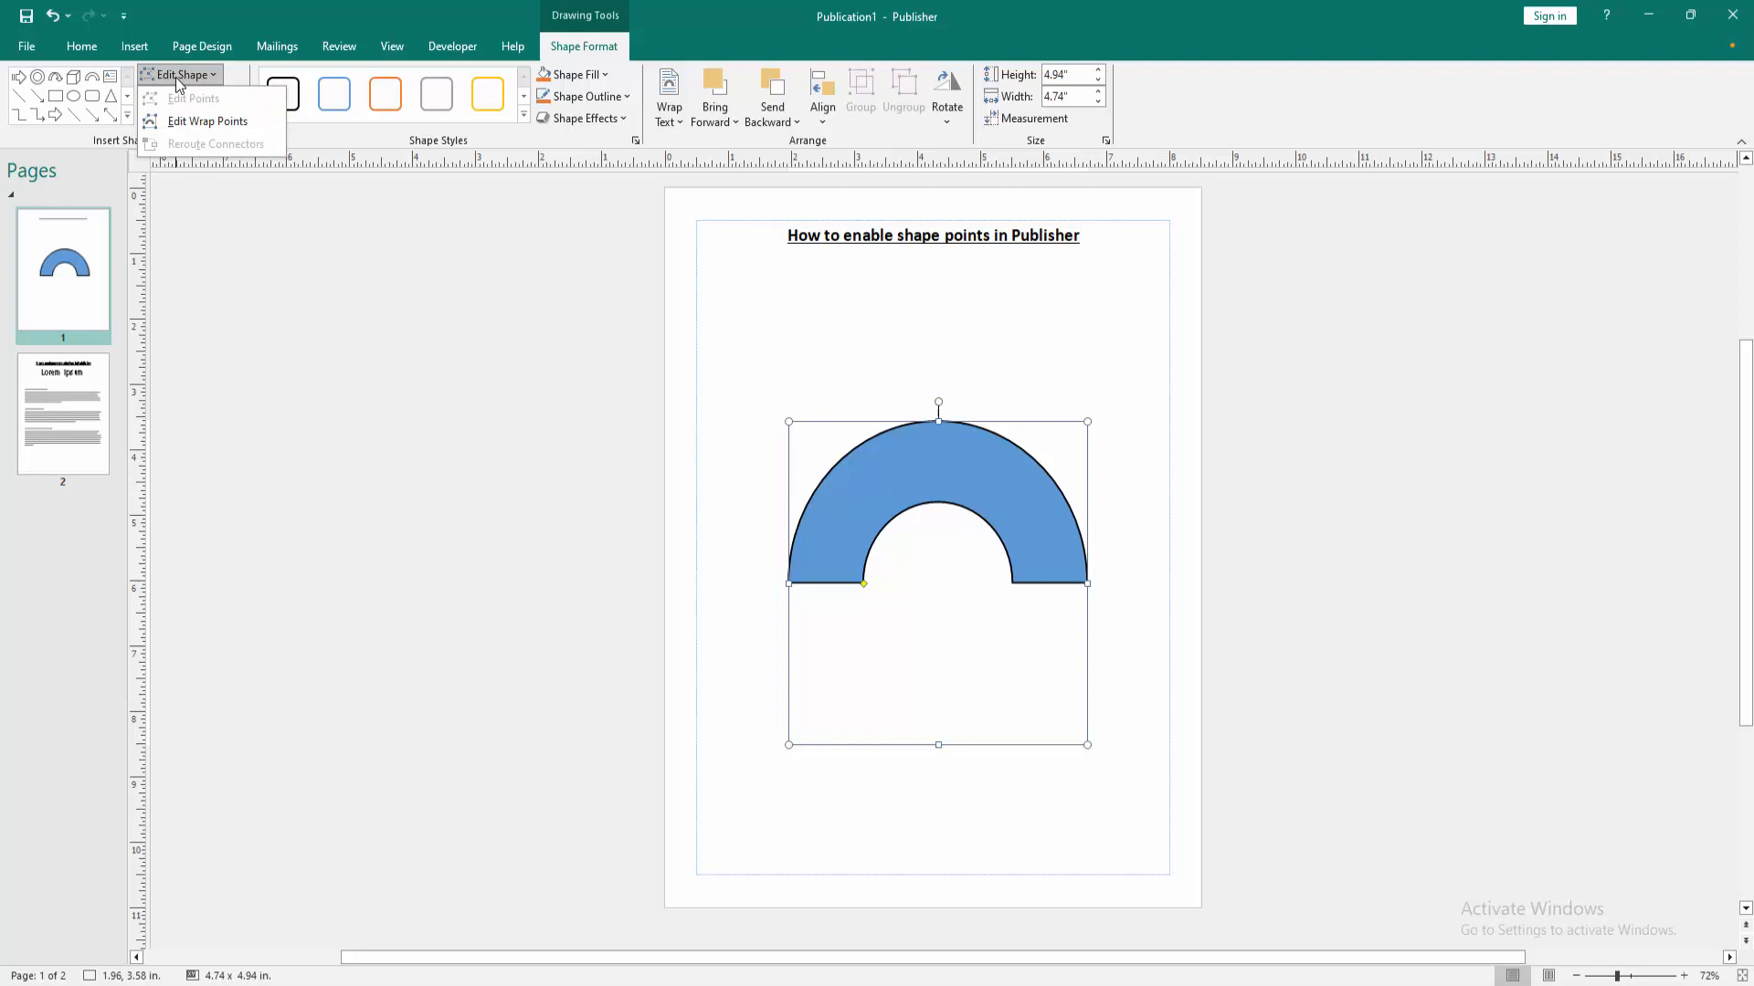
mouse_move(212, 121)
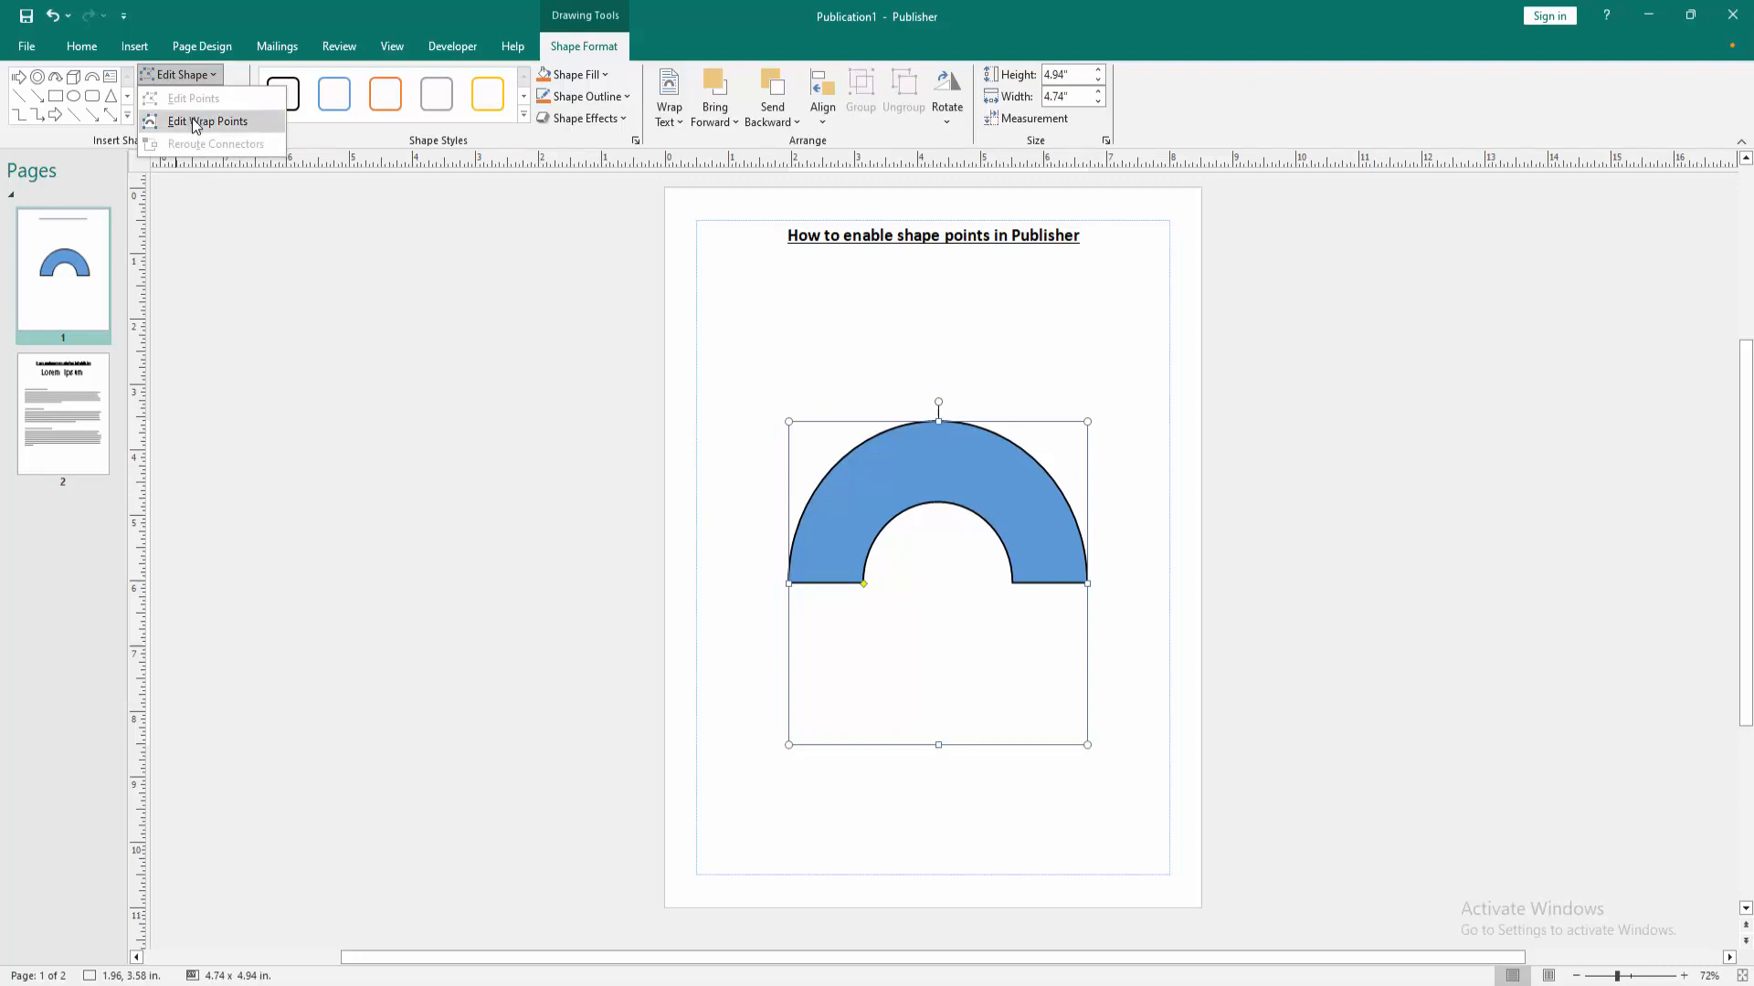
left_click(211, 121)
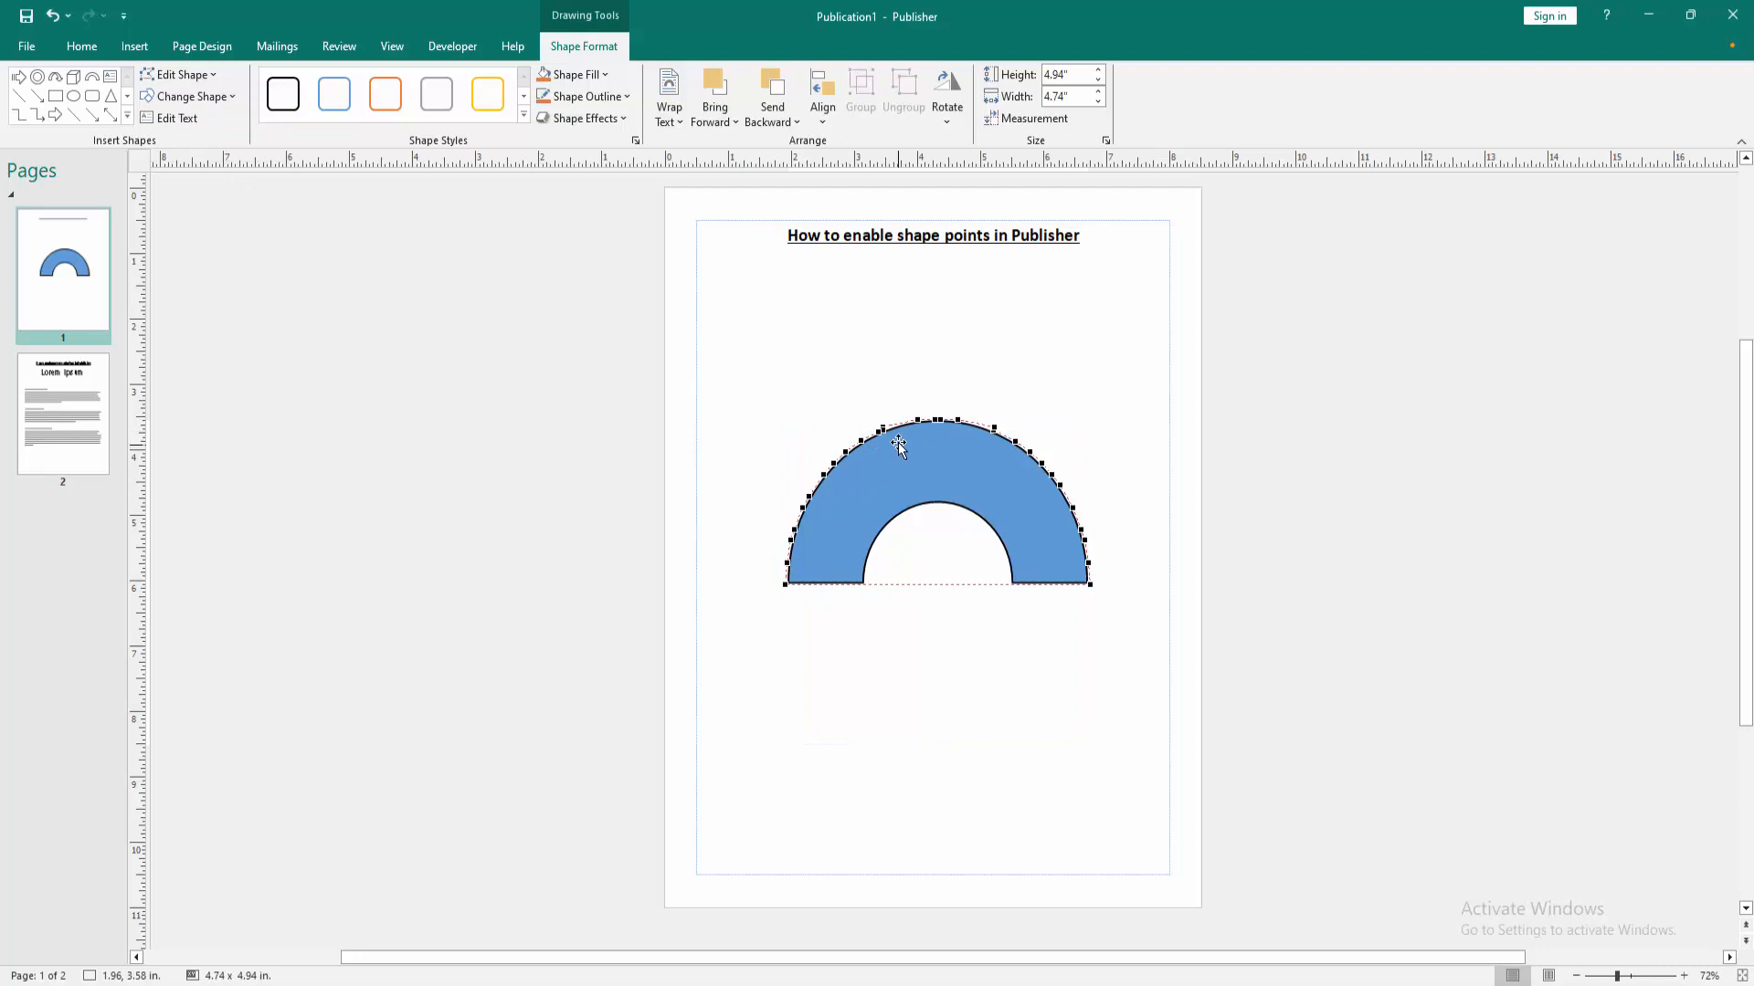
mouse_move(860, 413)
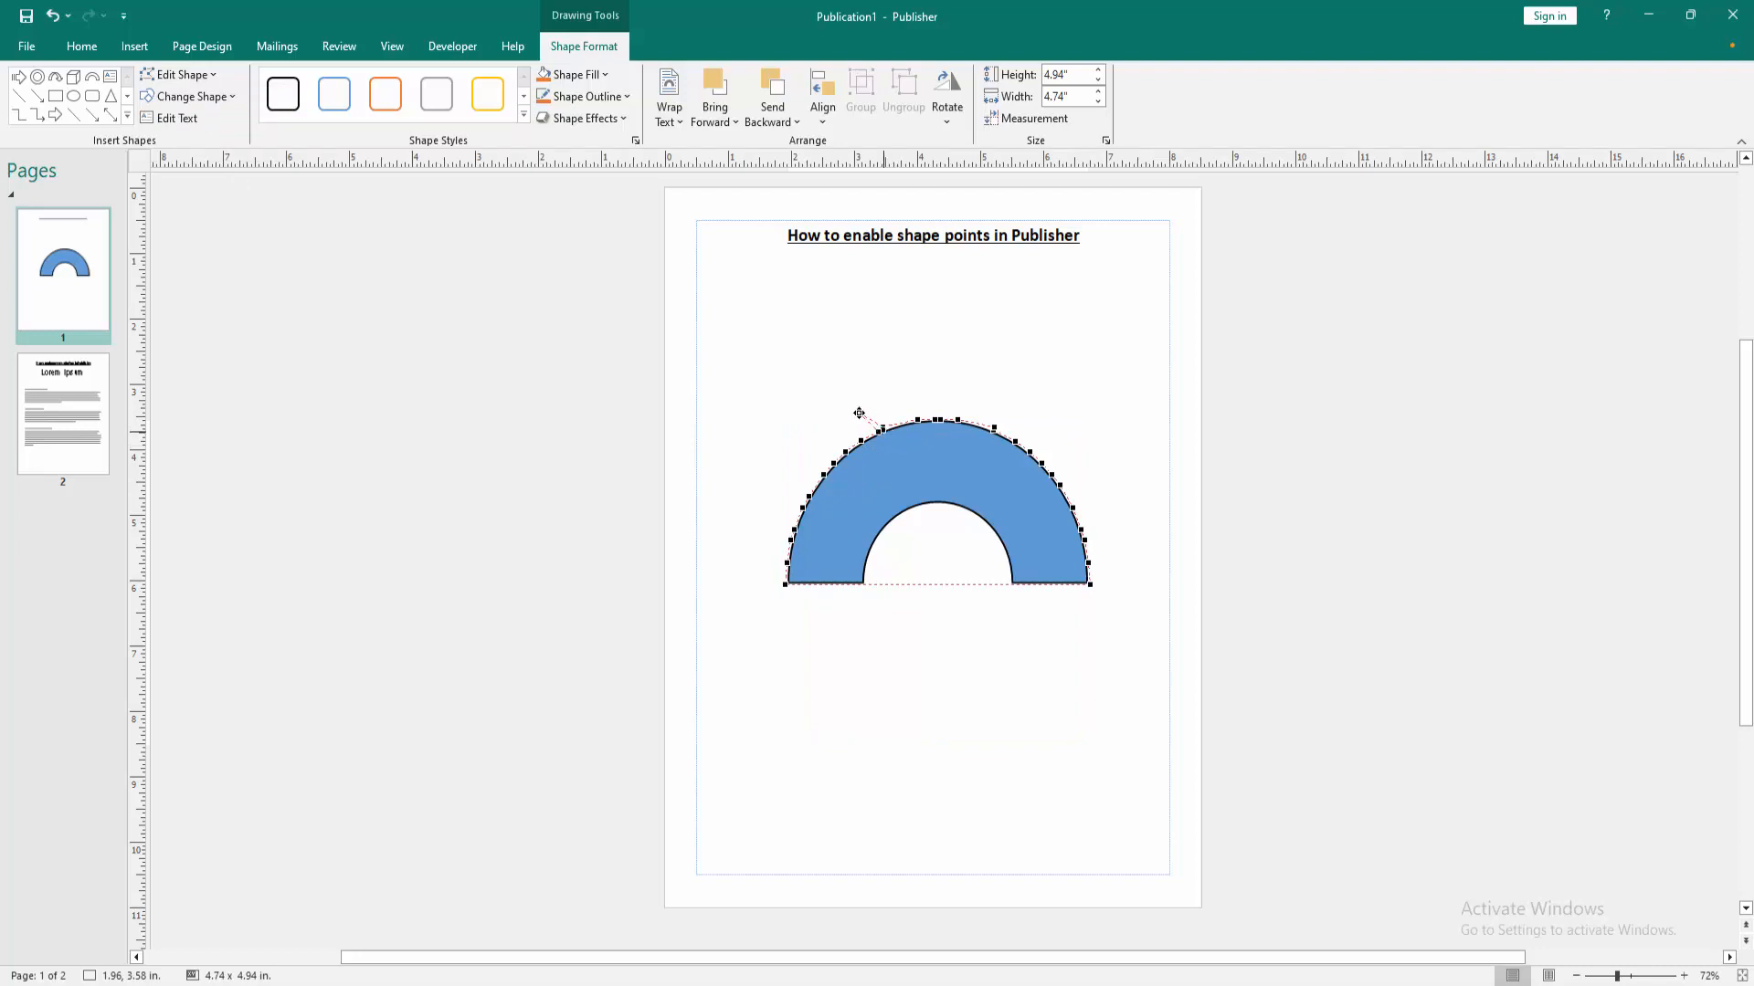
Drag two wrap points outward from the arc's top edge, then click off to finish.
left_click_drag(859, 414, 844, 487)
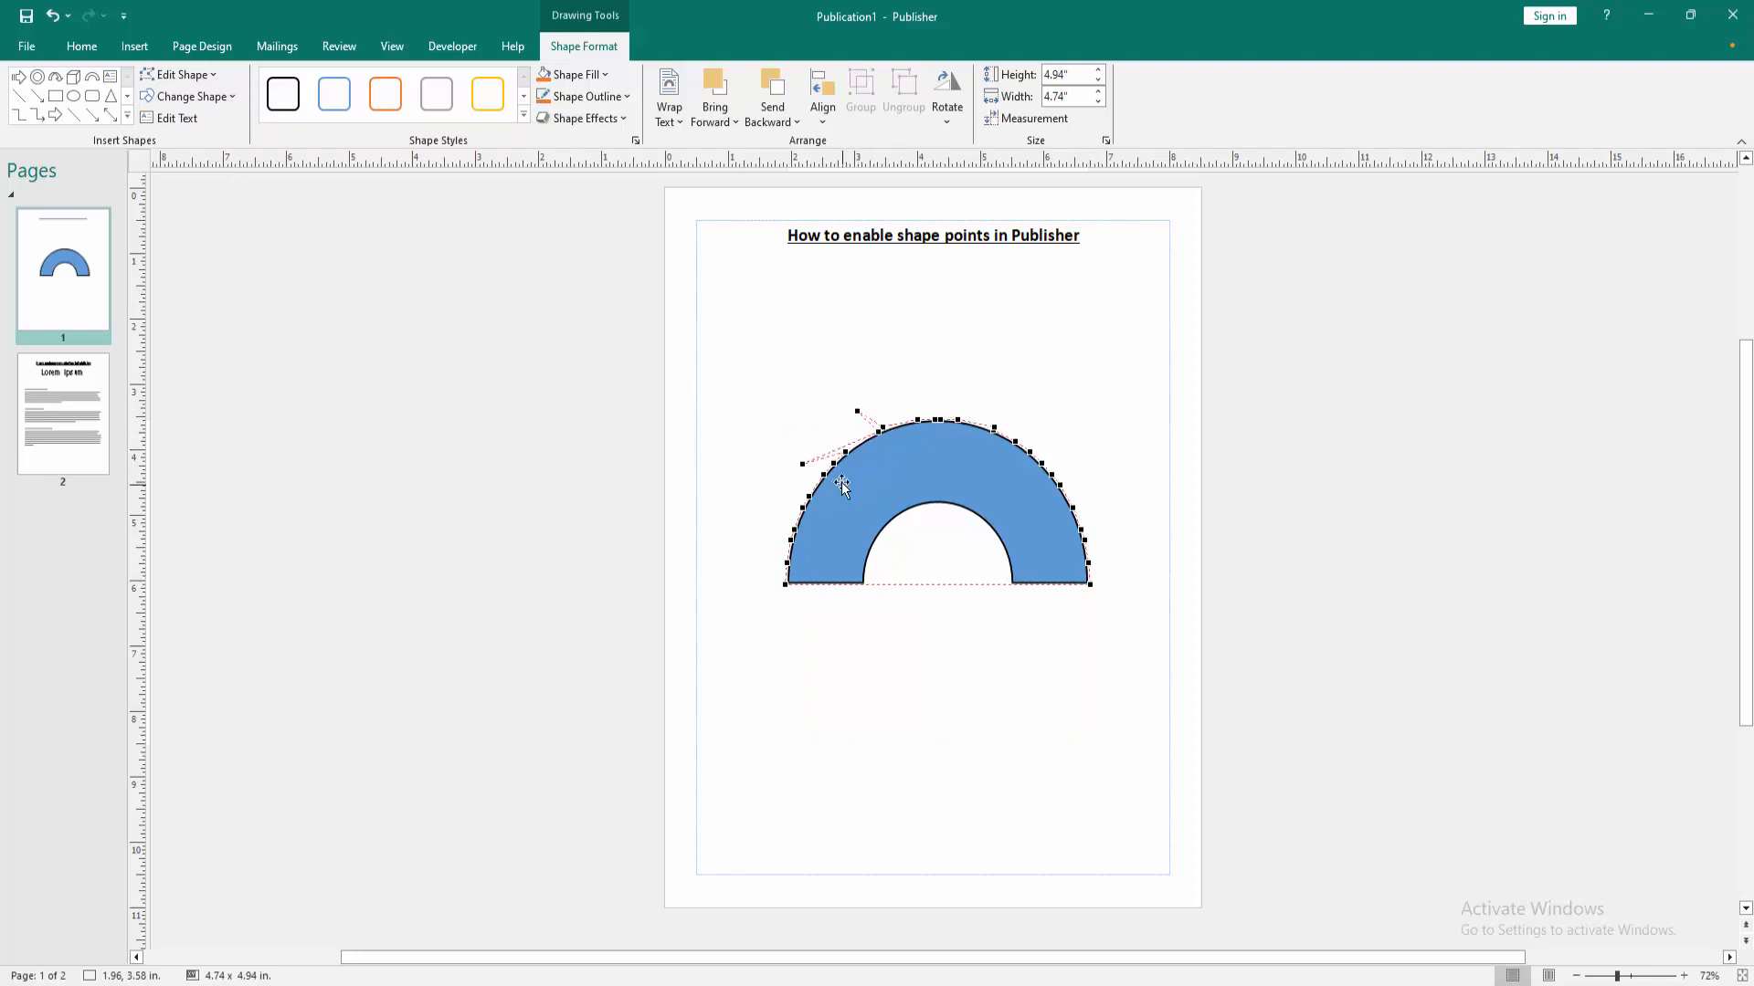
left_click_drag(843, 487, 985, 522)
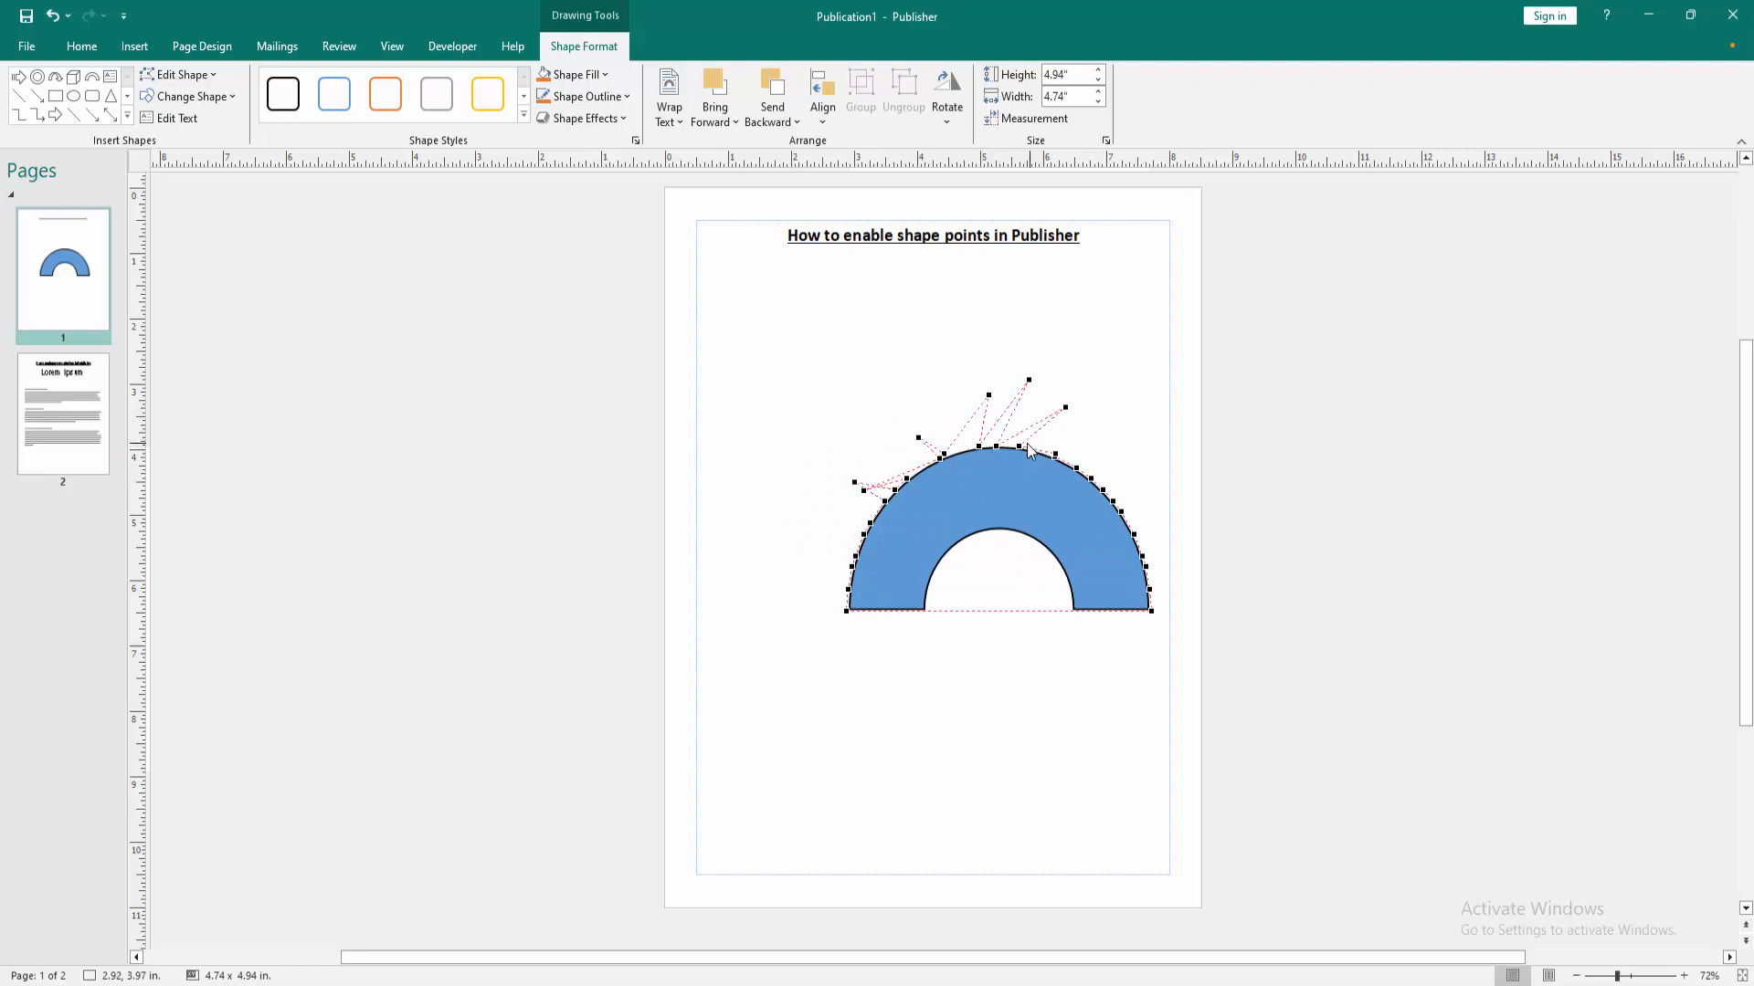
left_click(899, 548)
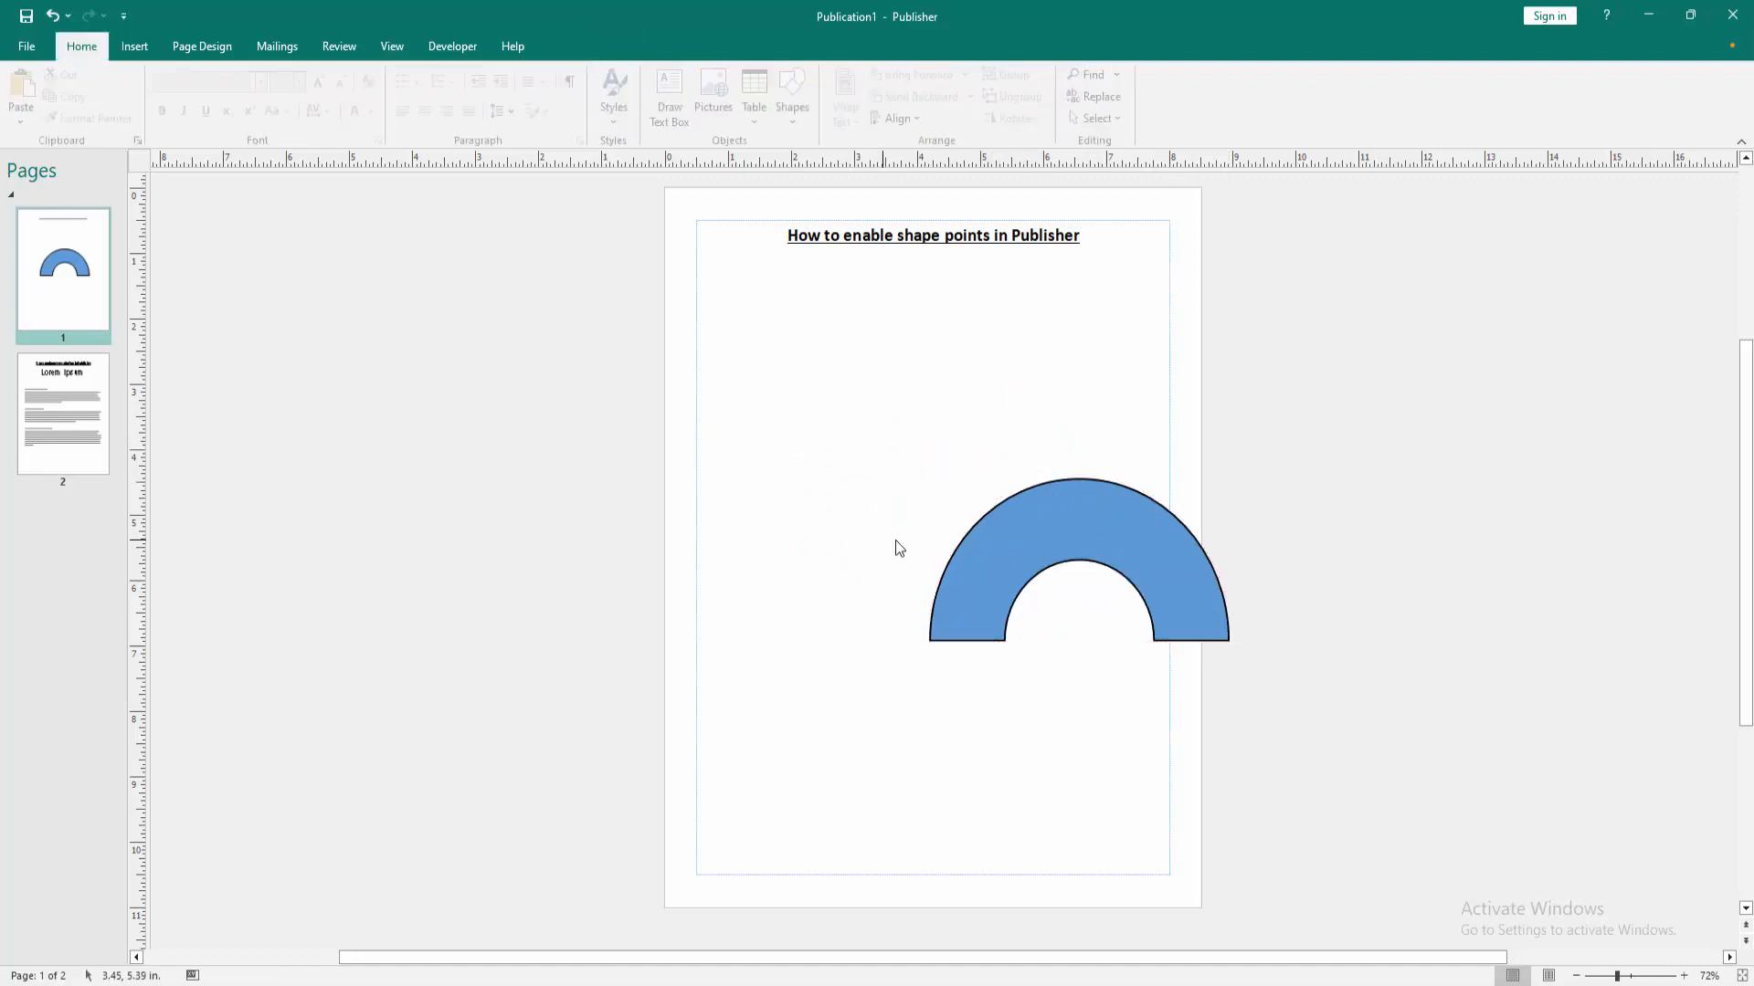
left_click(1076, 559)
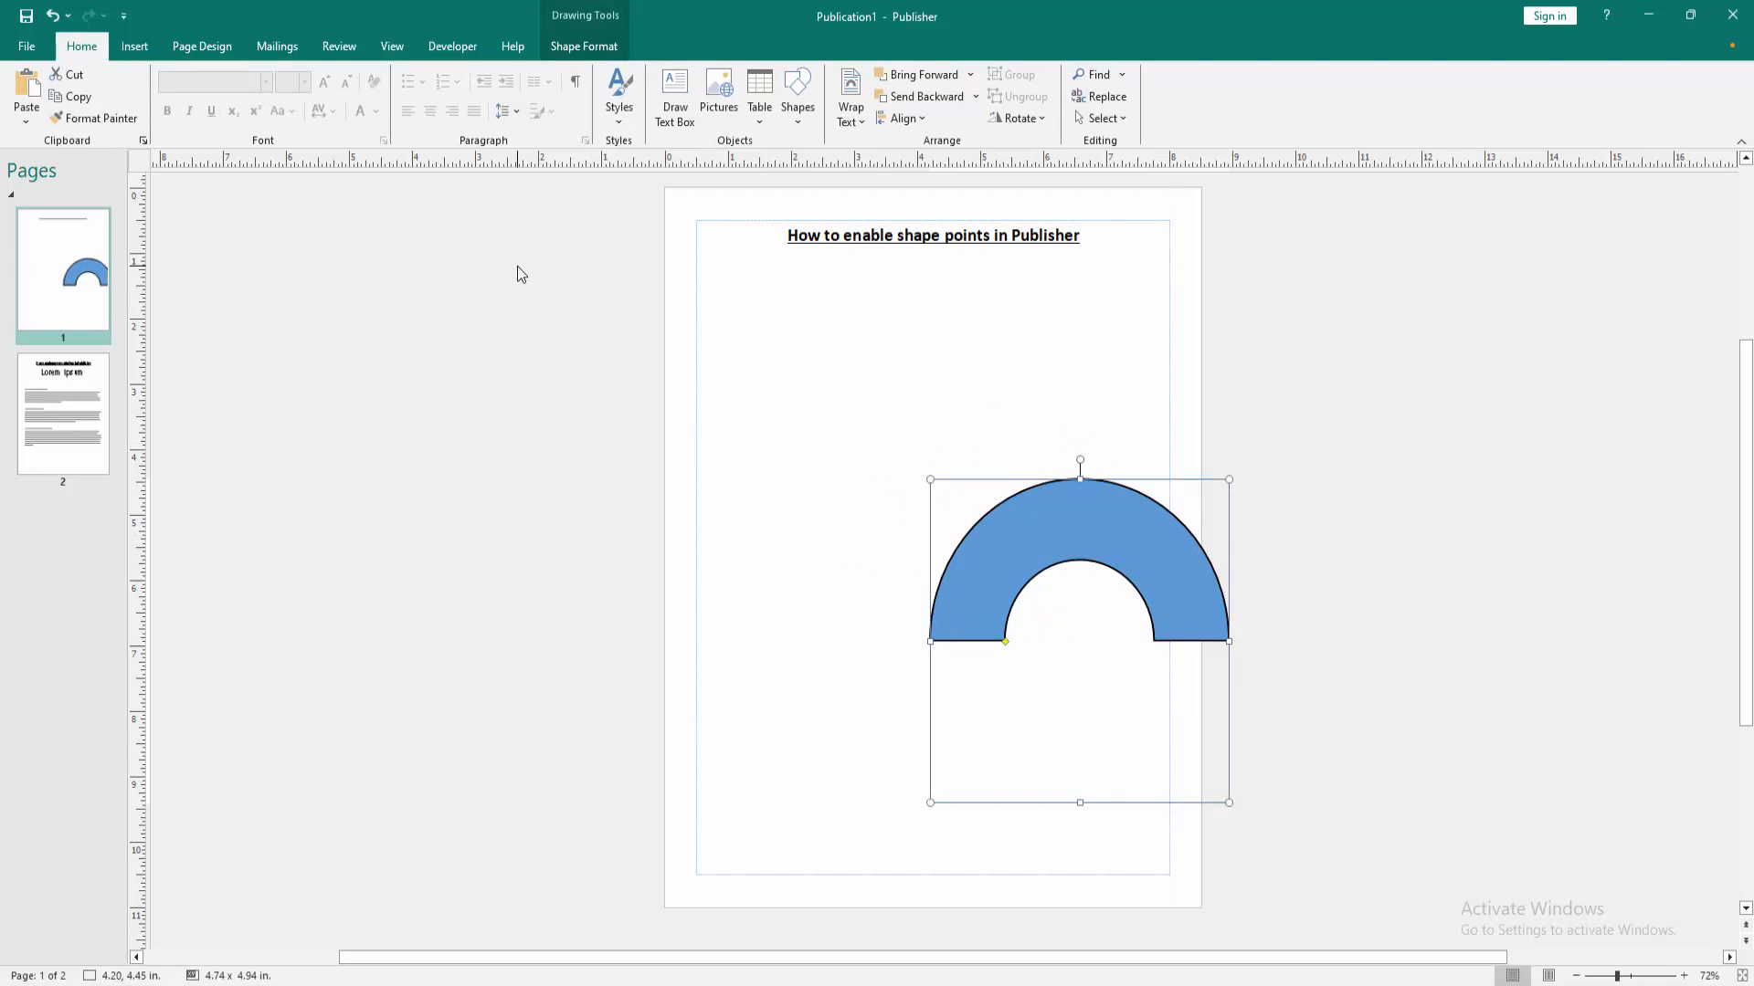
mouse_move(440, 621)
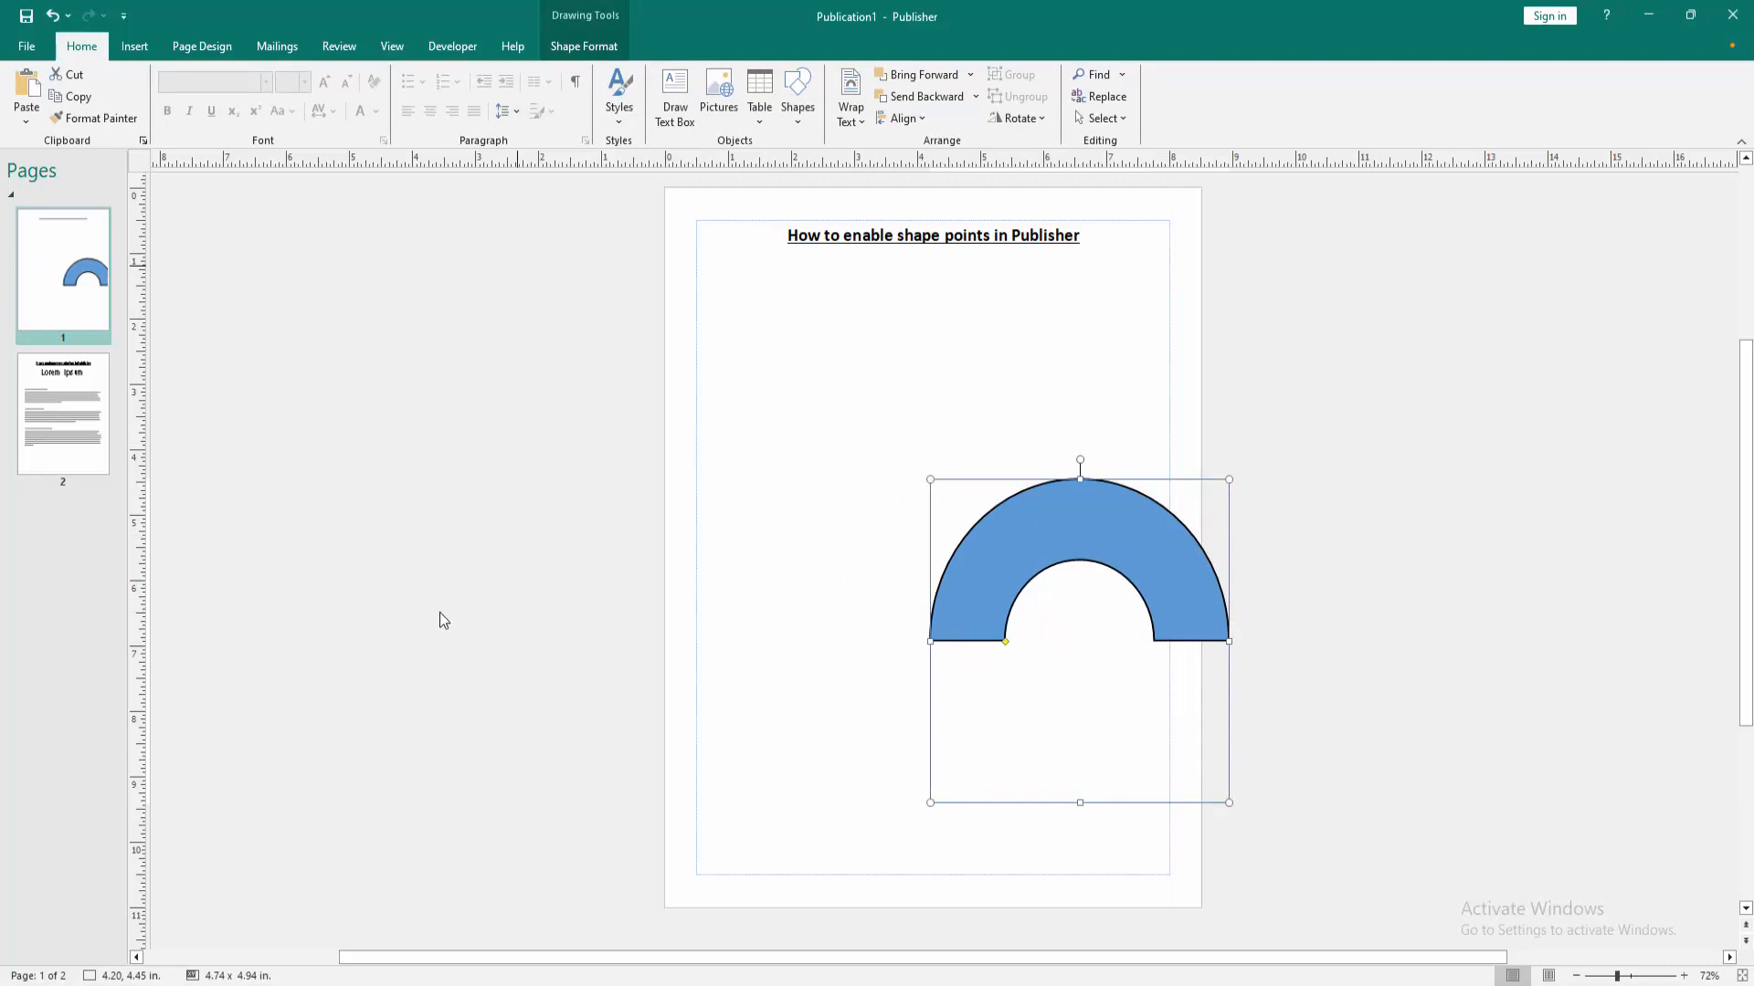